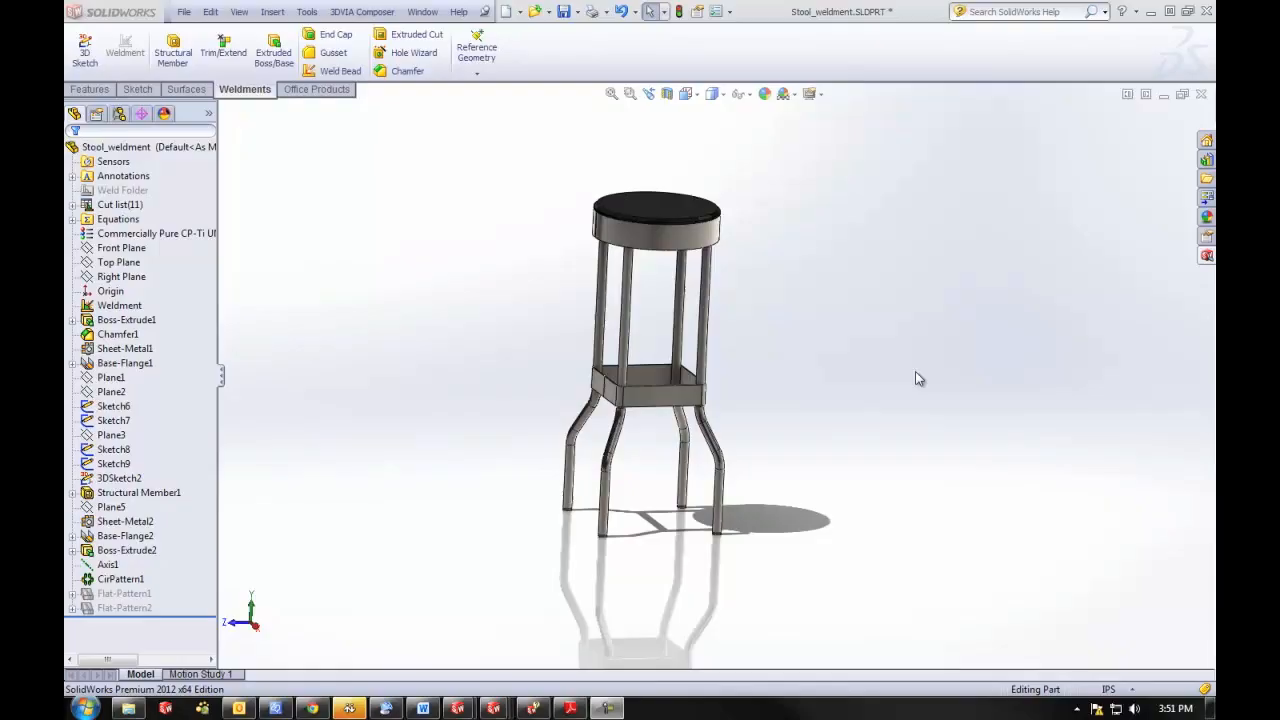
mouse_move(876, 108)
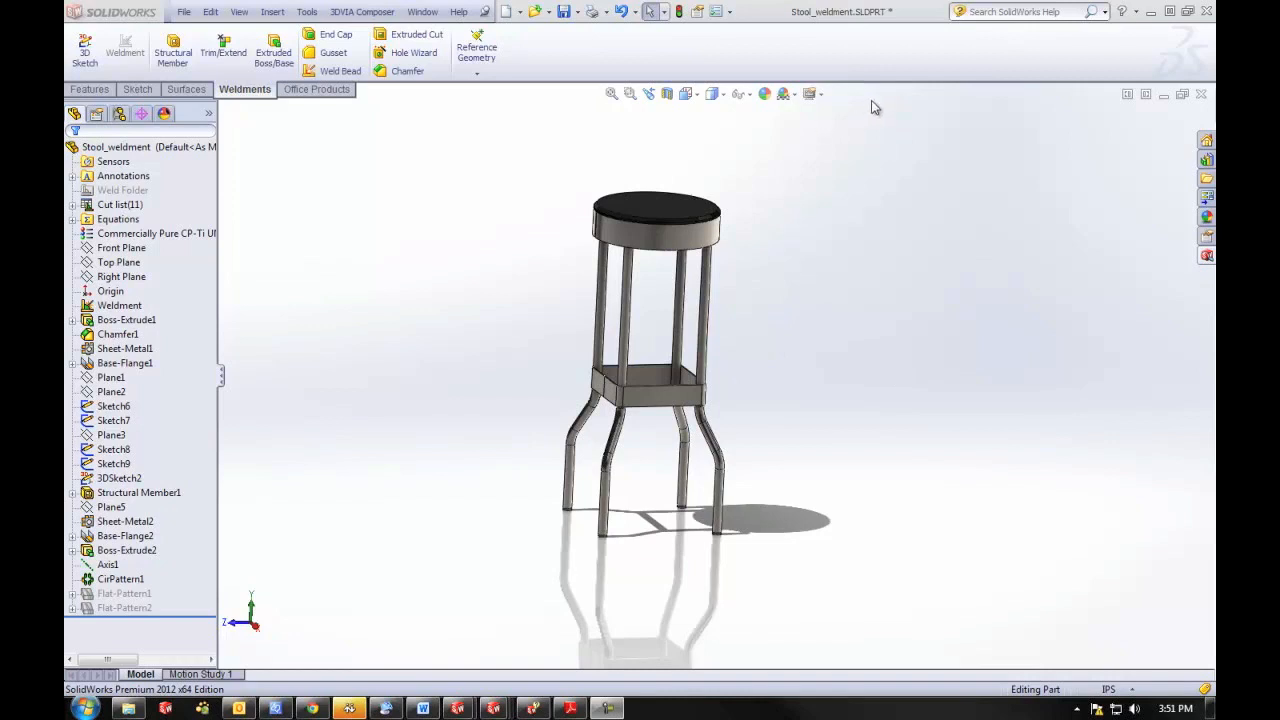
mouse_move(916, 76)
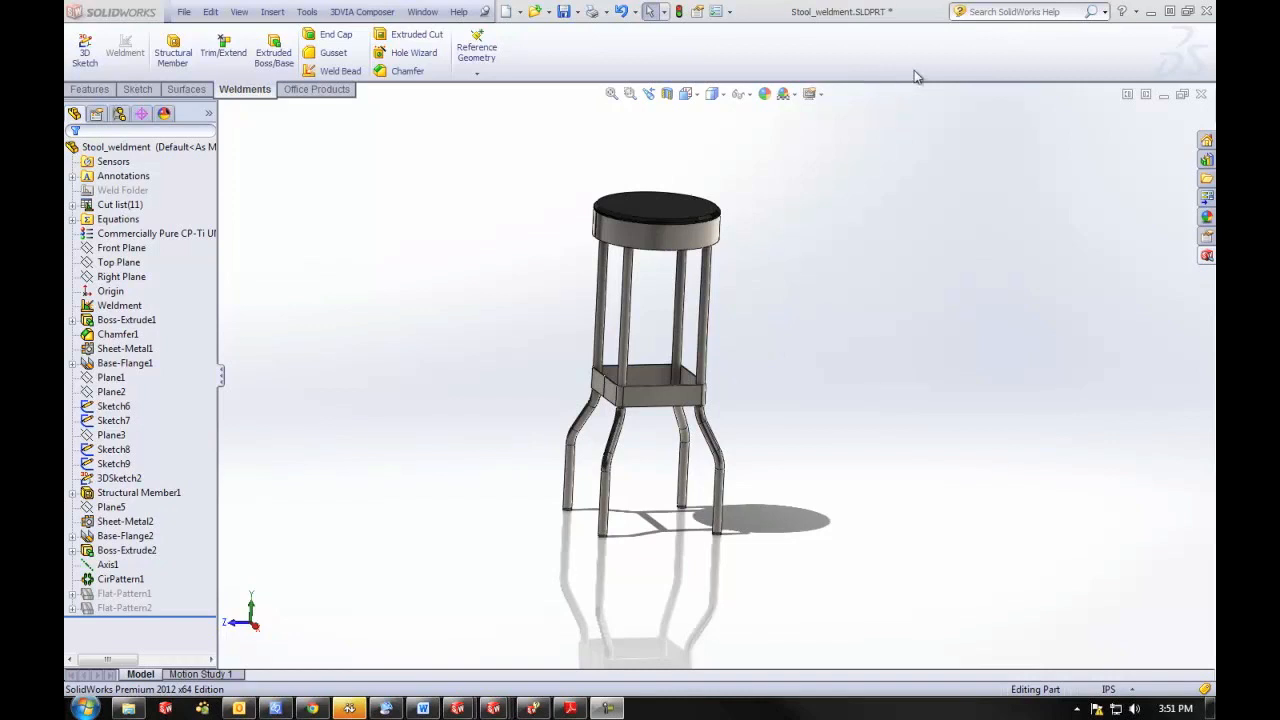
mouse_move(754, 366)
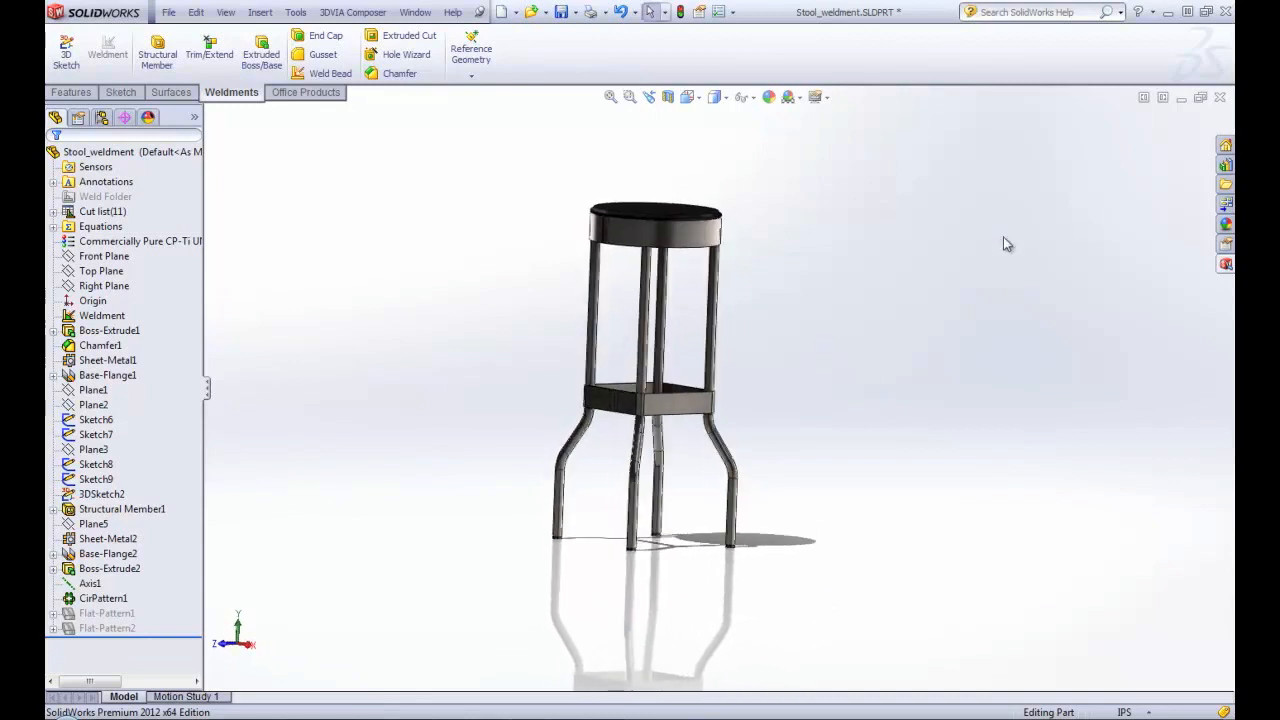
mouse_move(988, 252)
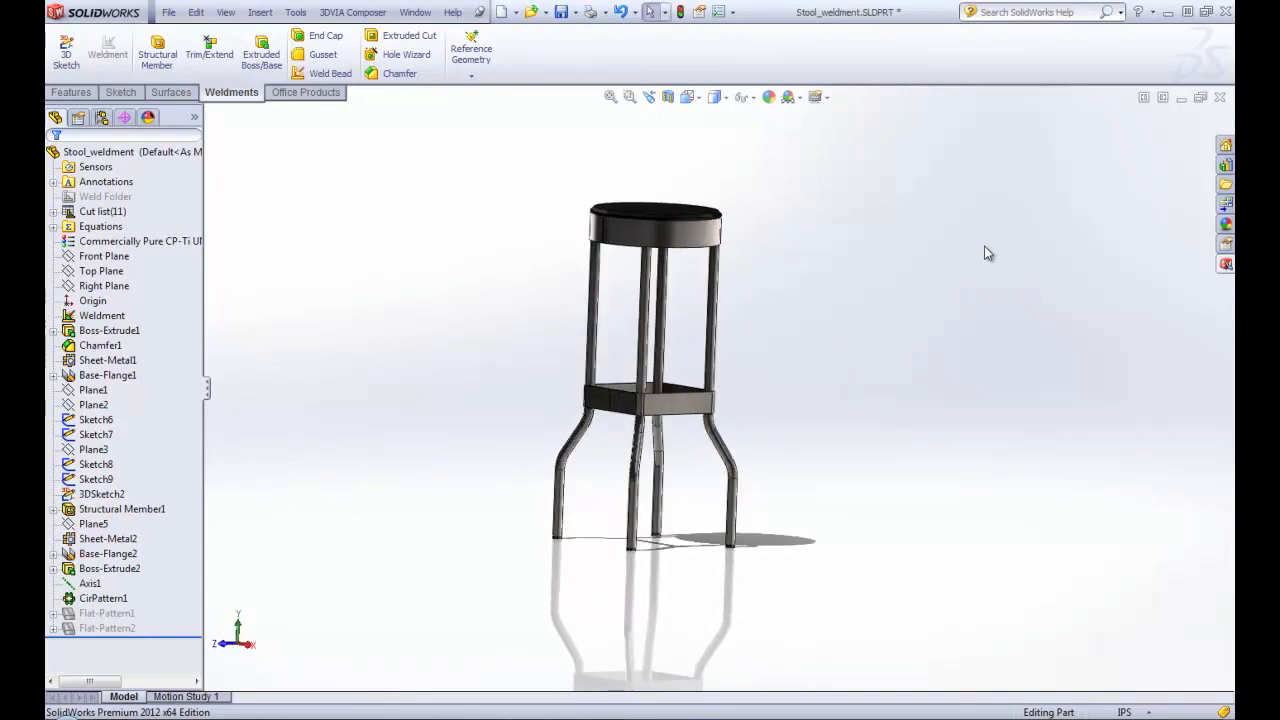
Step: Switch the search box to Commands, search 'fi' and show where Fillet Bead lives
click(1030, 12)
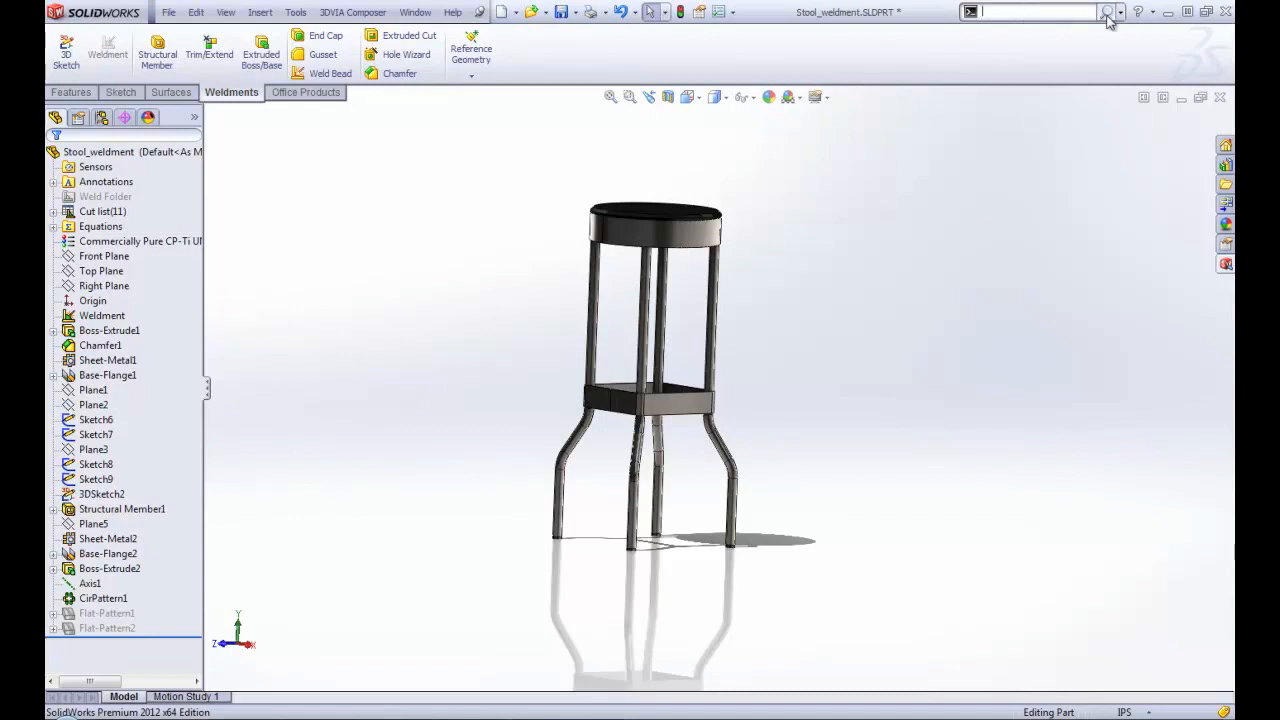
click(1108, 12)
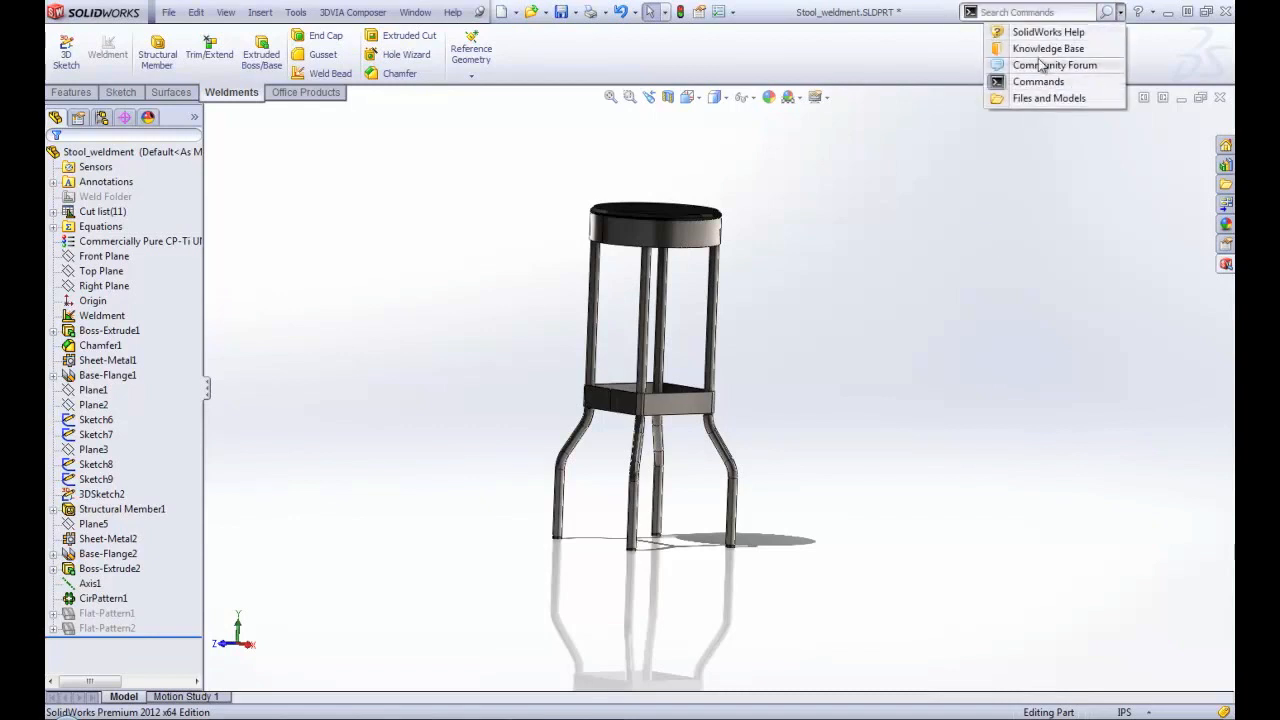
click(1038, 80)
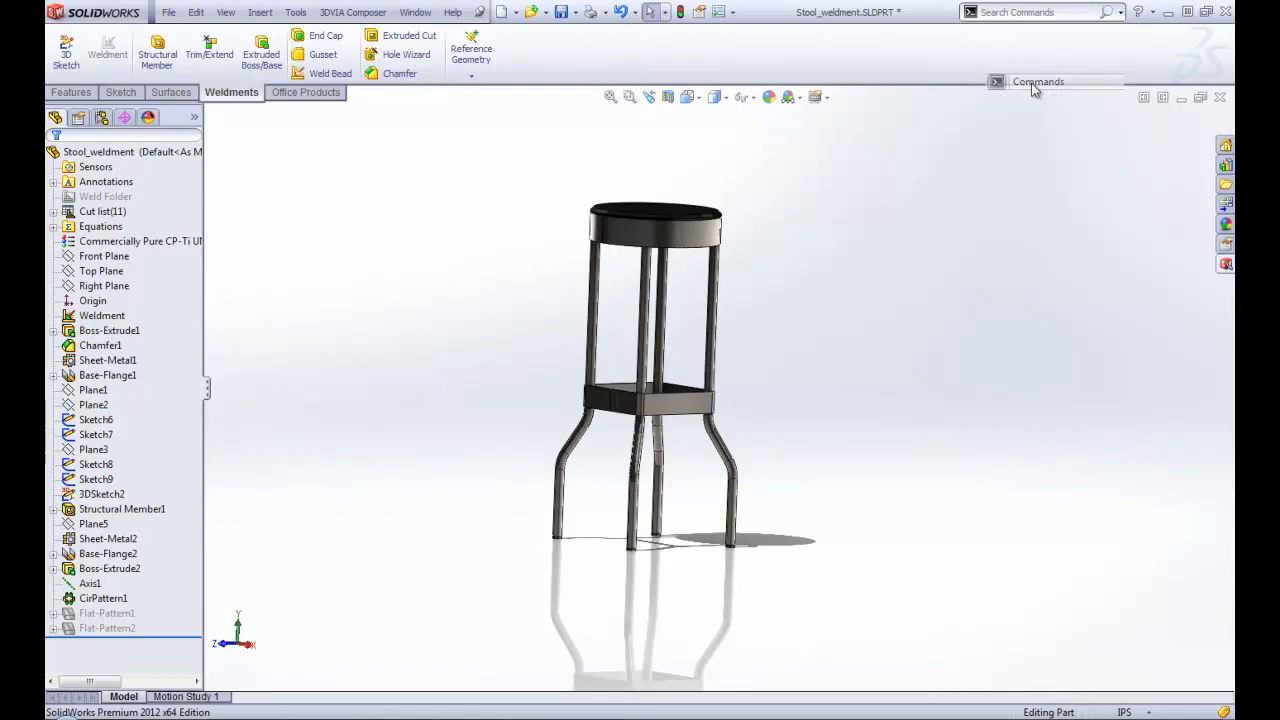
click(1036, 12)
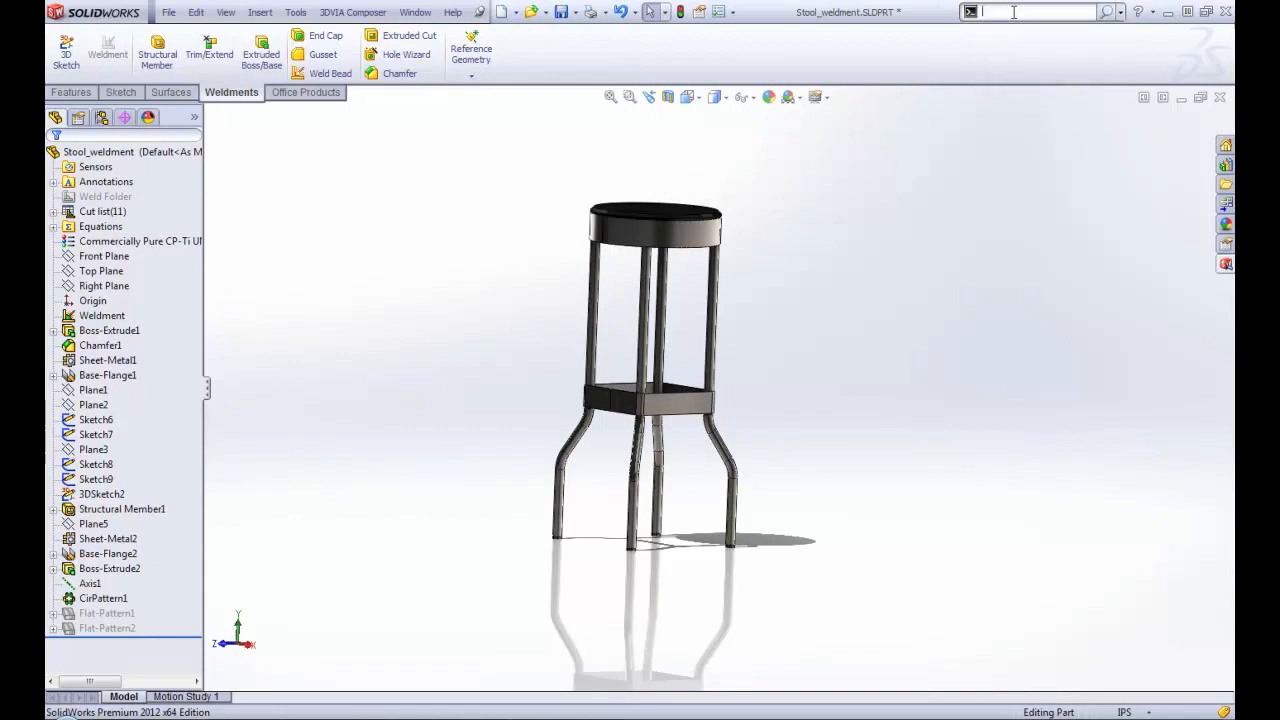
text(fille)
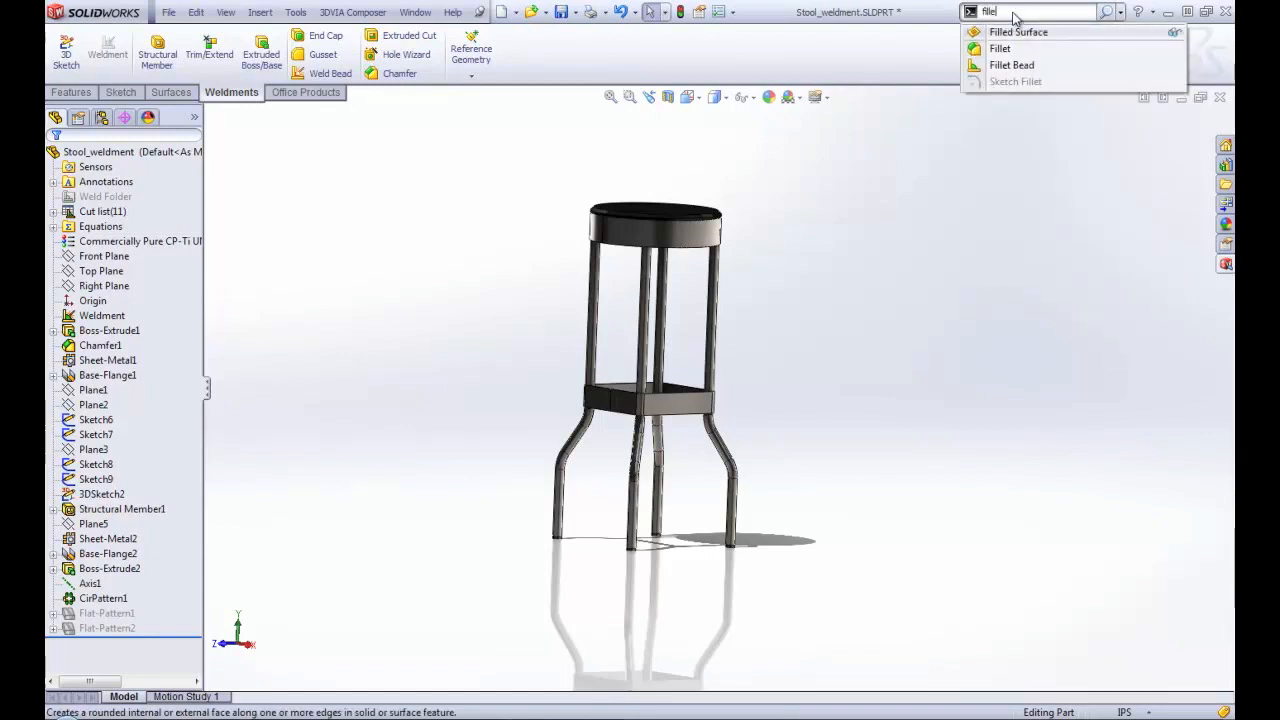
mouse_move(1012, 64)
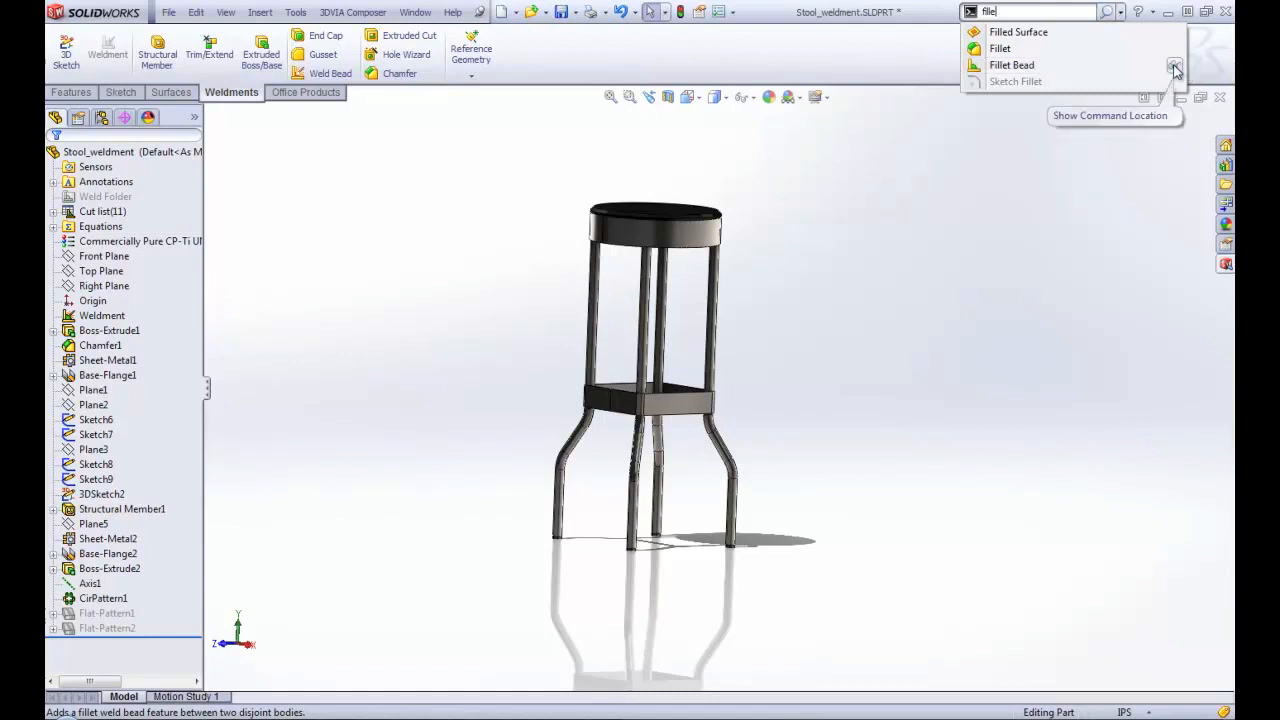
click(260, 12)
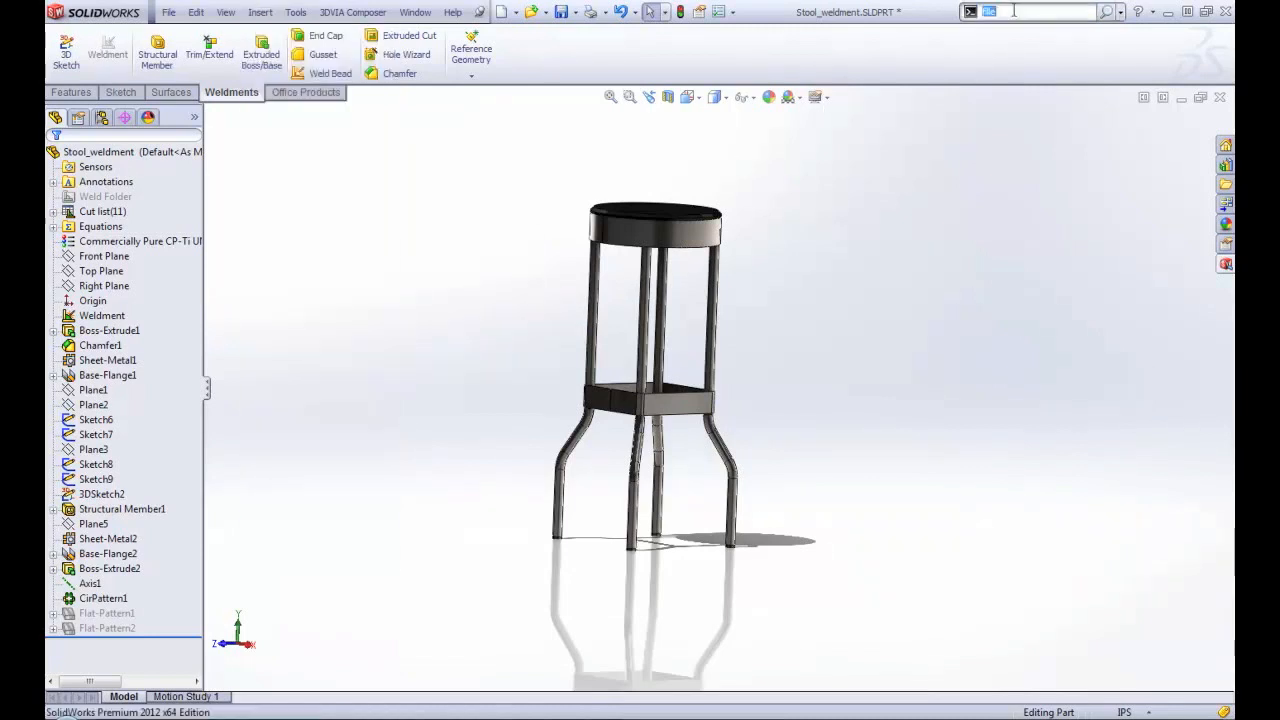
Step: Search 'fi' again to place Fillet Bead on Weldments, then begin searching 'inte' for Intersection Curve
text(fi)
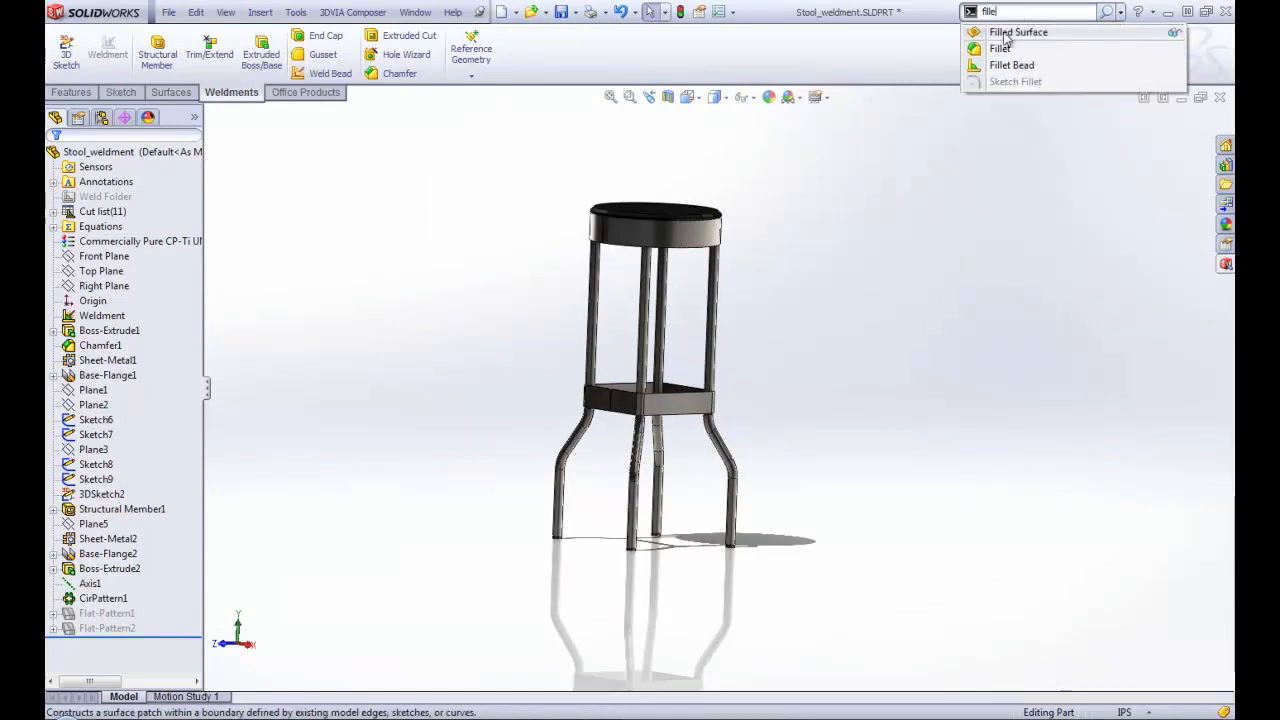
mouse_move(1012, 64)
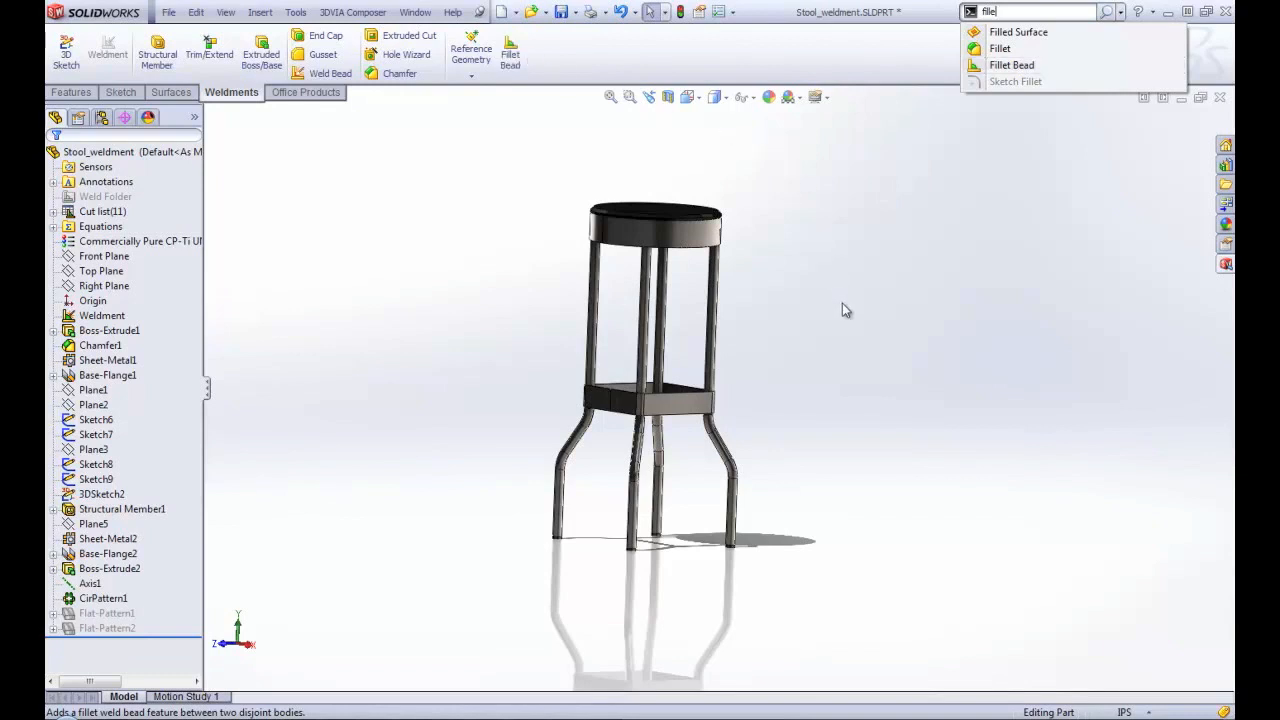
mouse_move(844, 312)
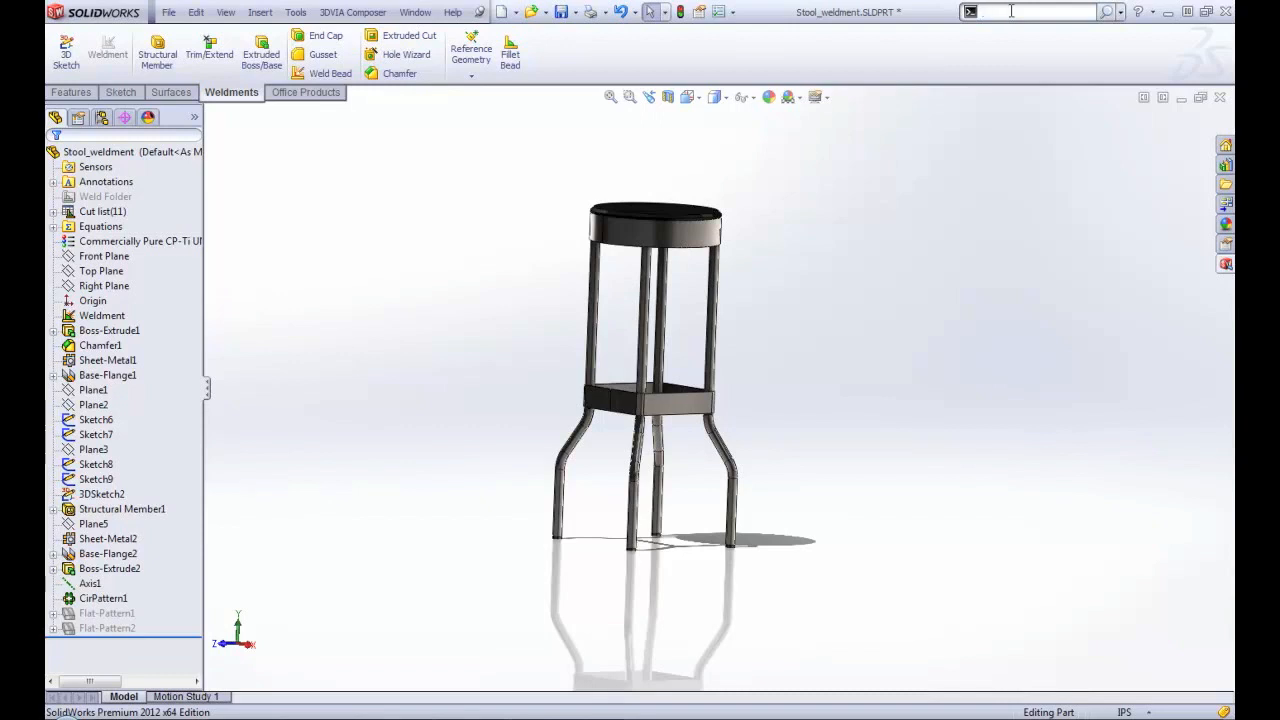
text(inte)
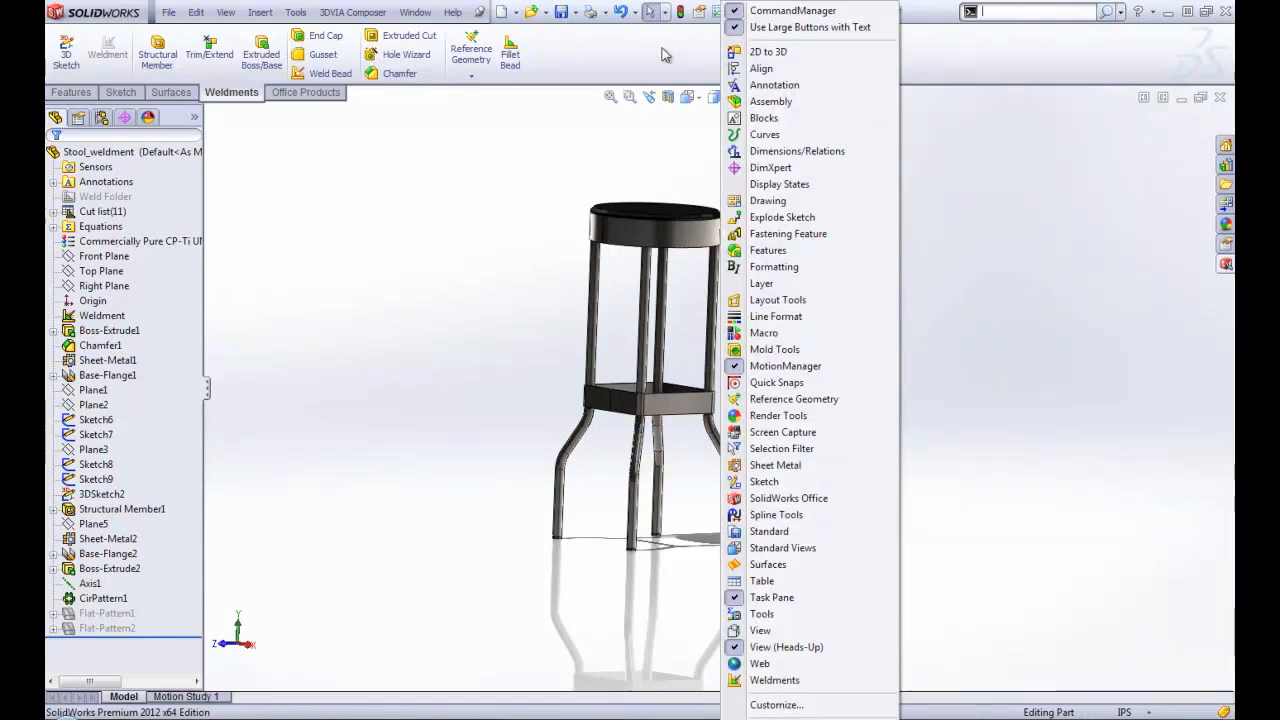
mouse_move(778, 704)
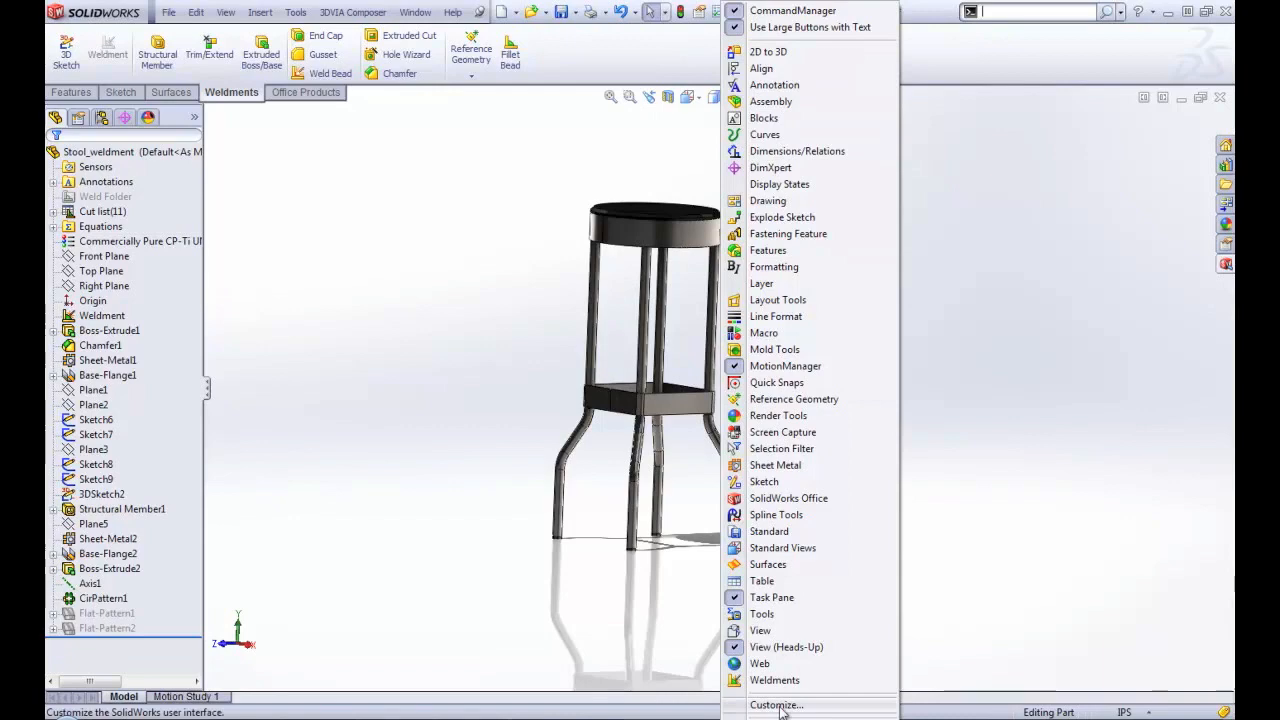
Step: In Customize's Keyboard list, scroll down to Intersection Curve to assign its 'ic' search shortcut
click(776, 704)
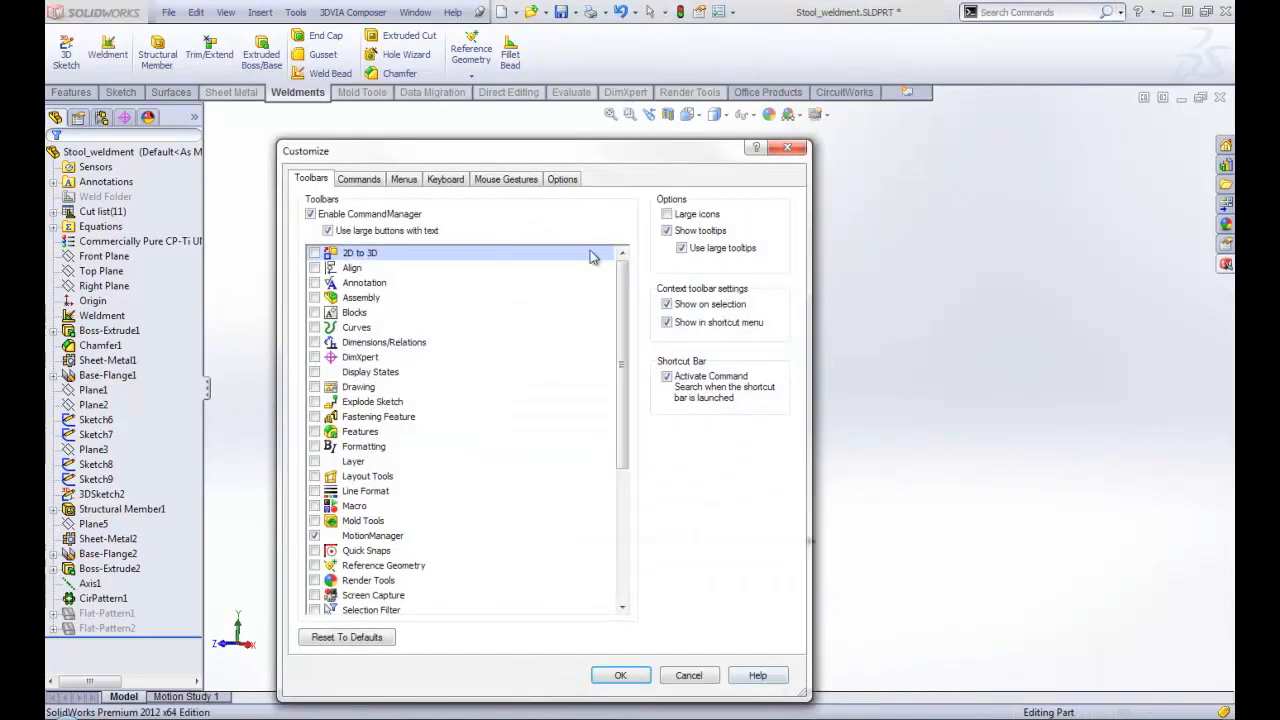
click(444, 180)
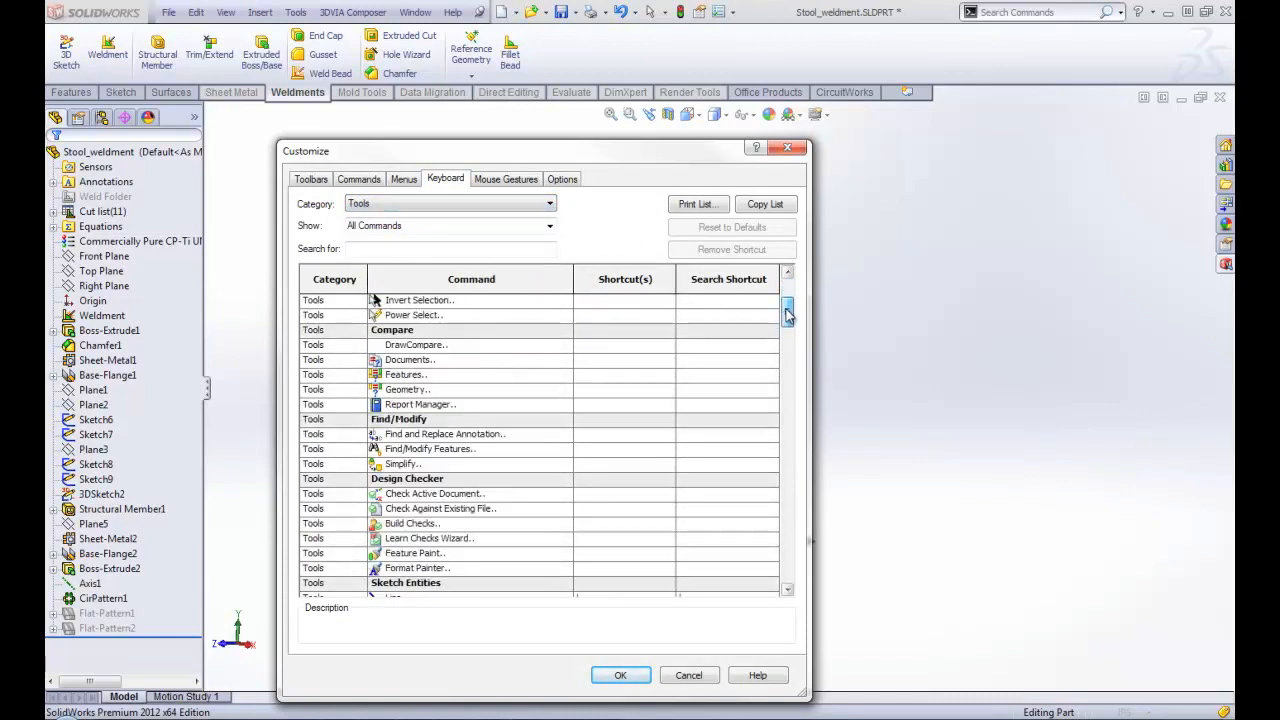
scroll(down, 3)
text(ic)
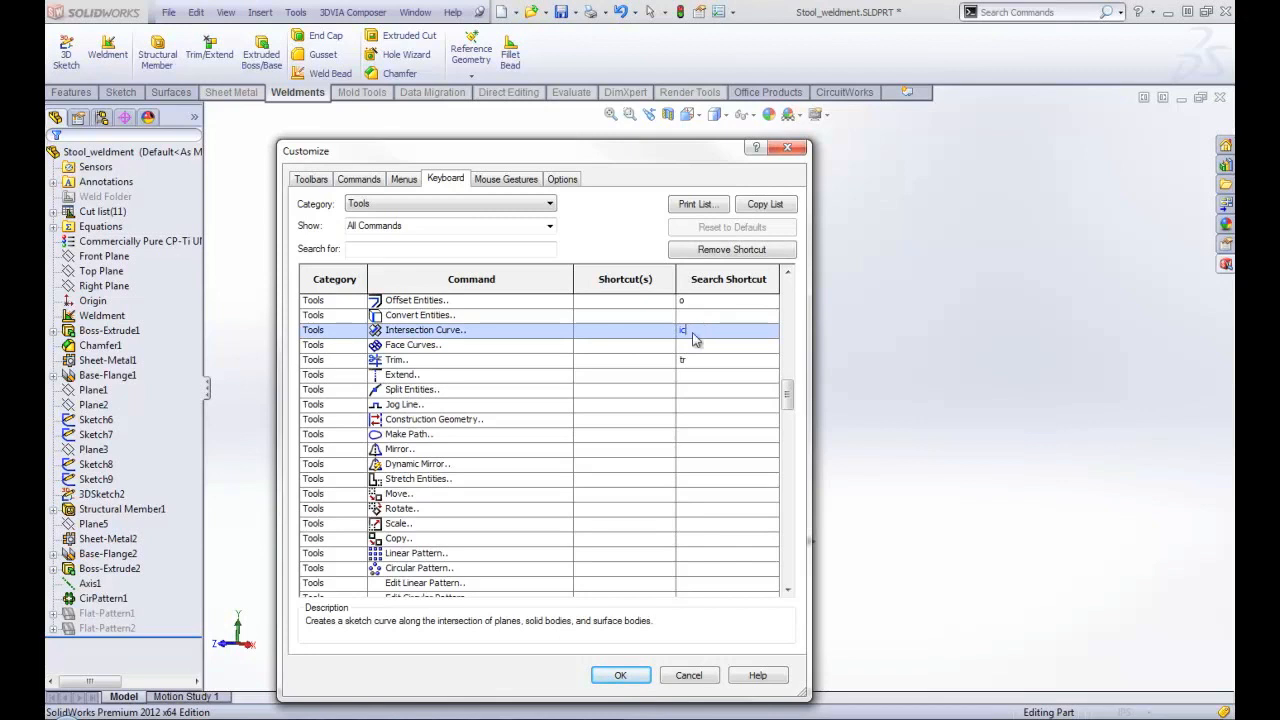
mouse_move(614, 610)
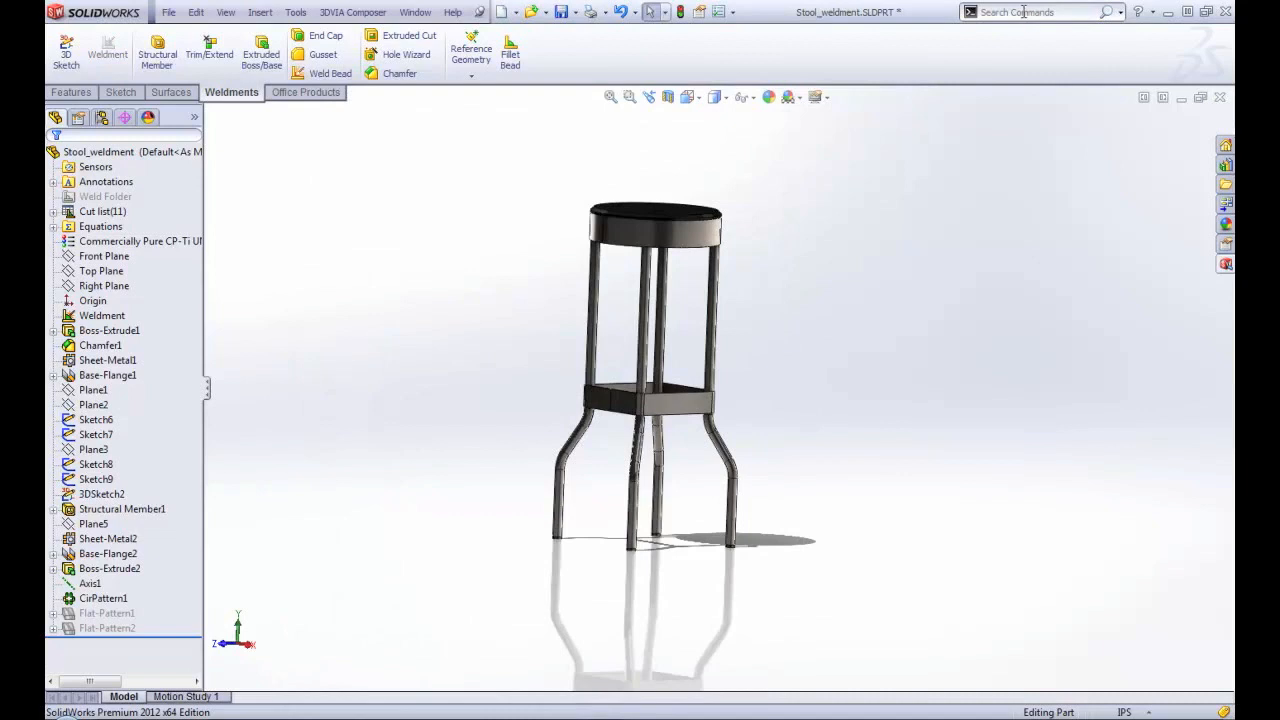
Step: Search commands with 'ic' so Intersection Curve tops the results
click(1036, 12)
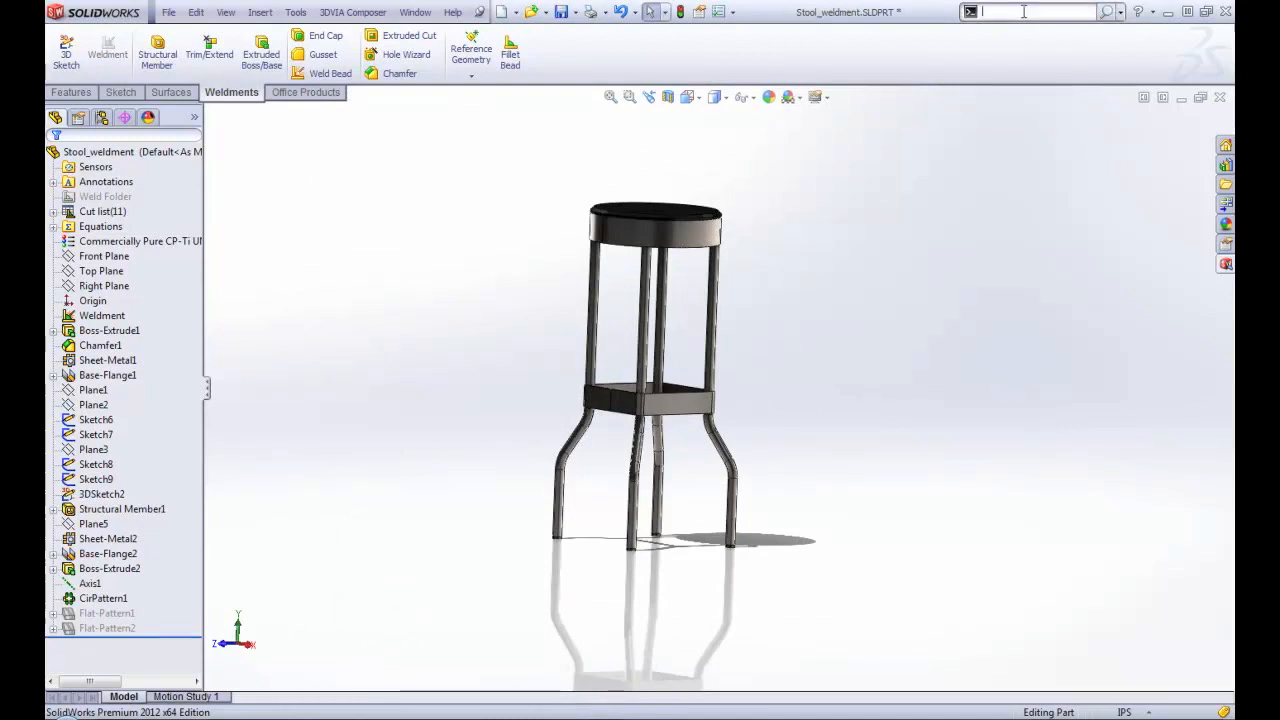
text(ic)
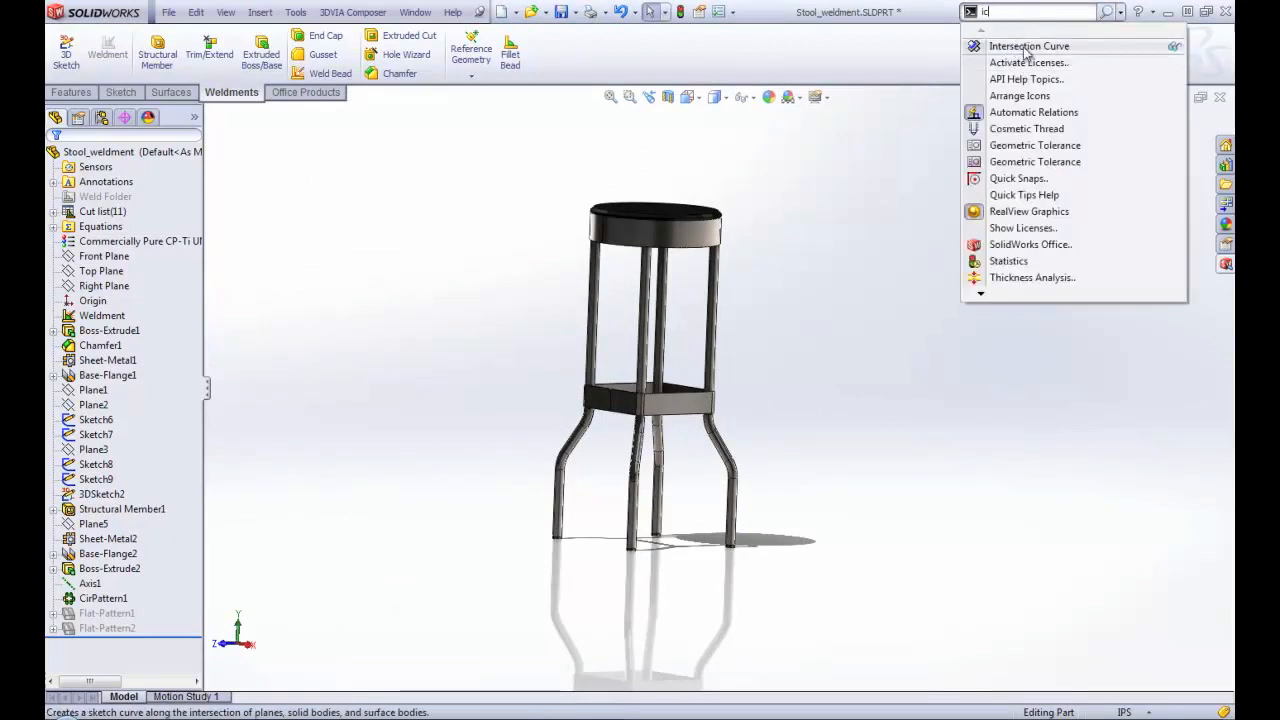
mouse_move(1028, 46)
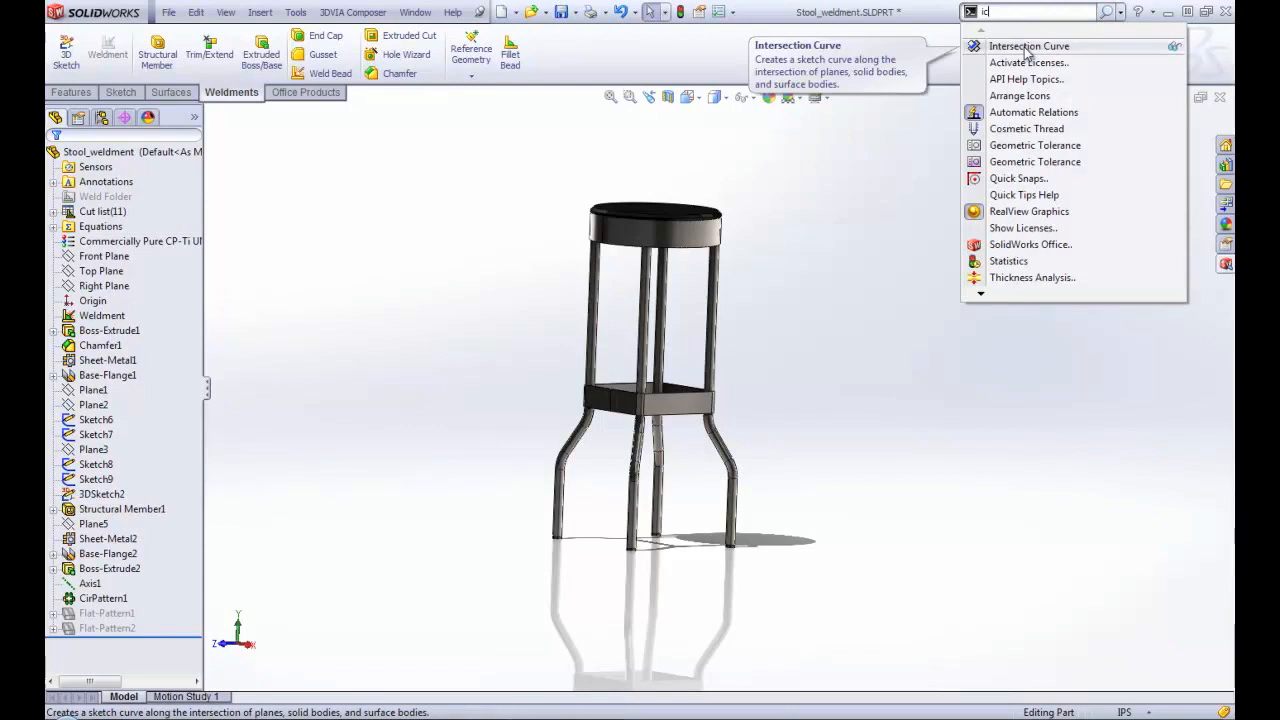